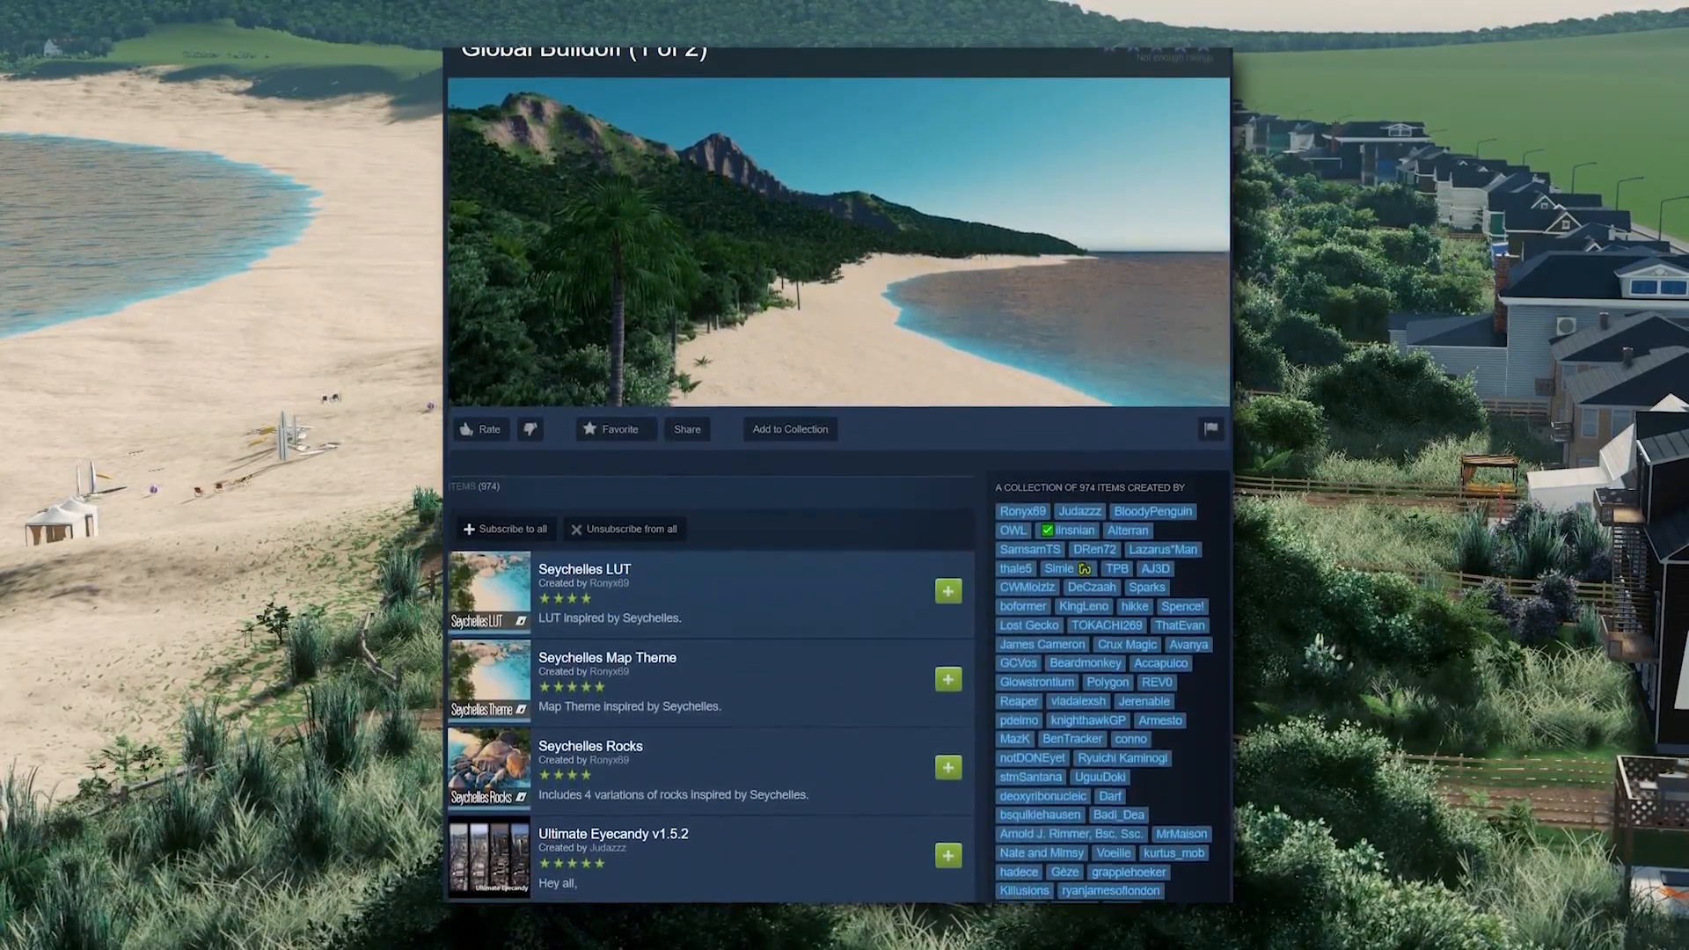
Step: Carve terraced sand ridges along the shoreline with the shift brush (size 152, strength 0.11)
scroll(down, 3)
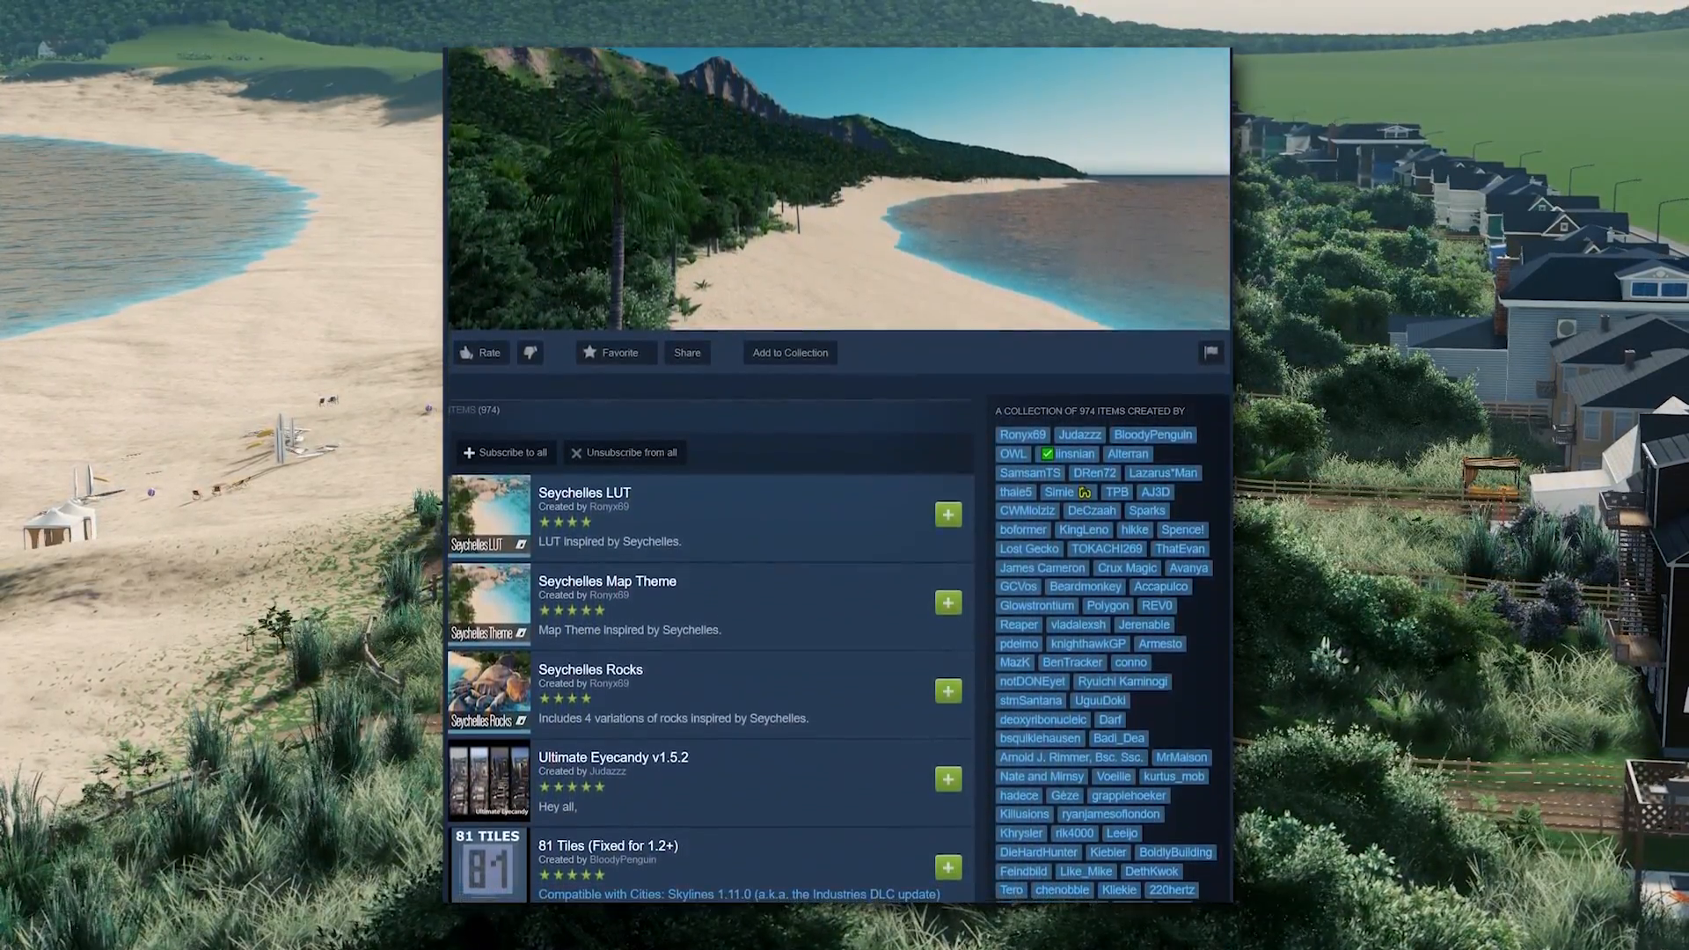
scroll(down, 3)
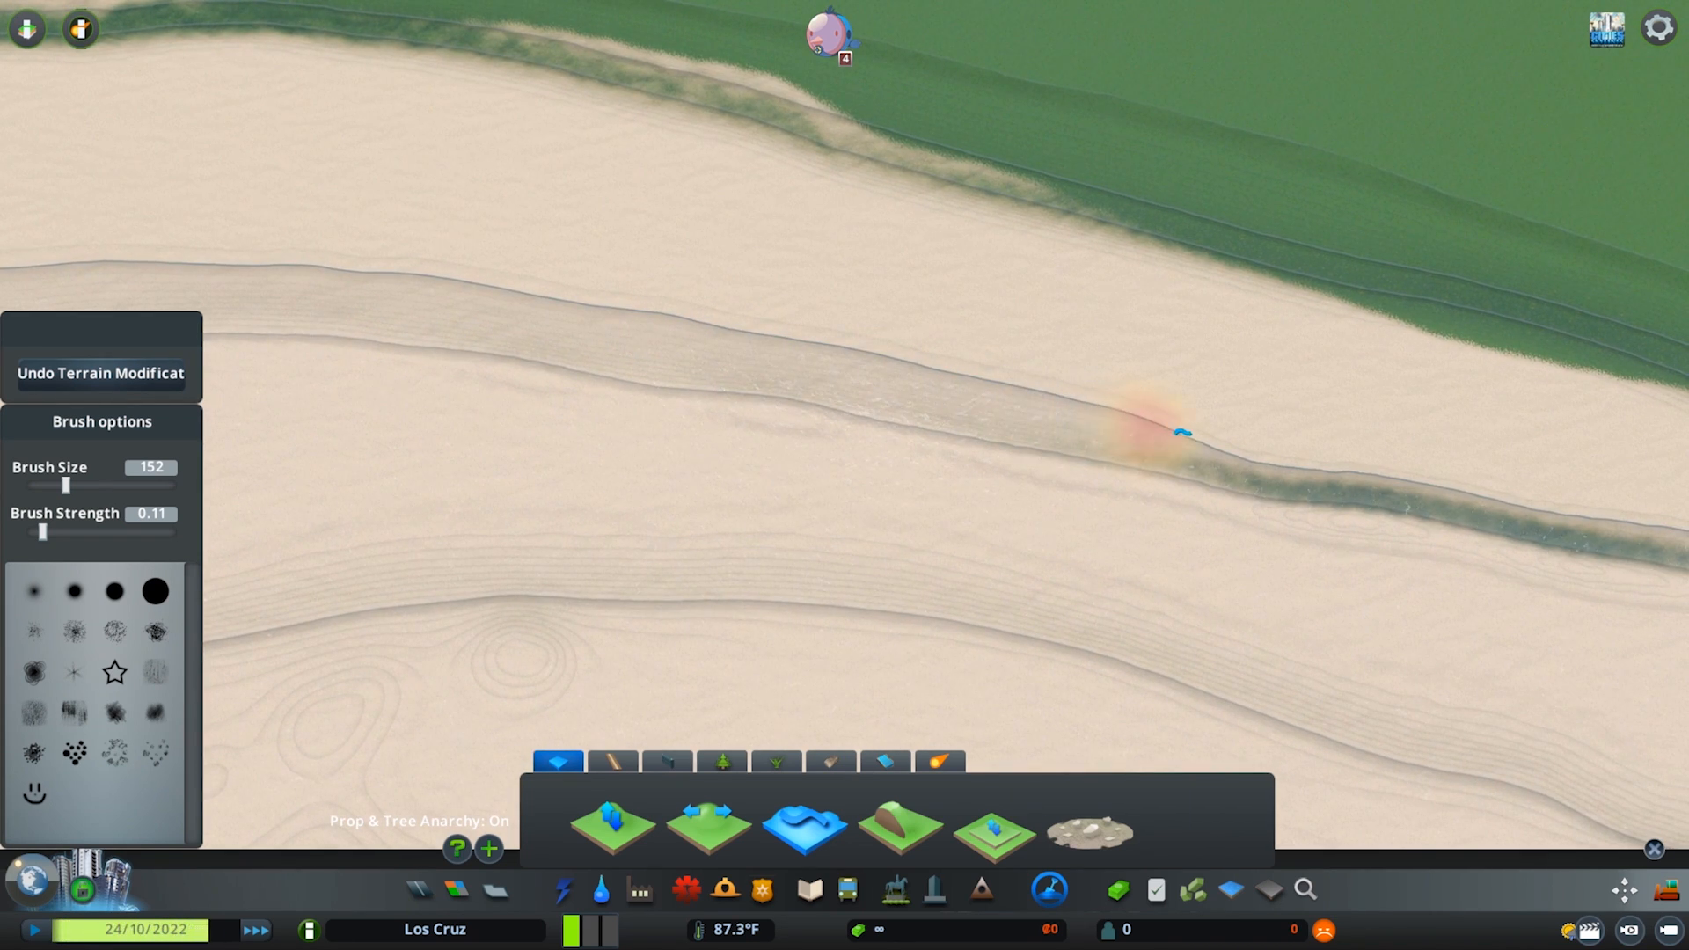
click(707, 825)
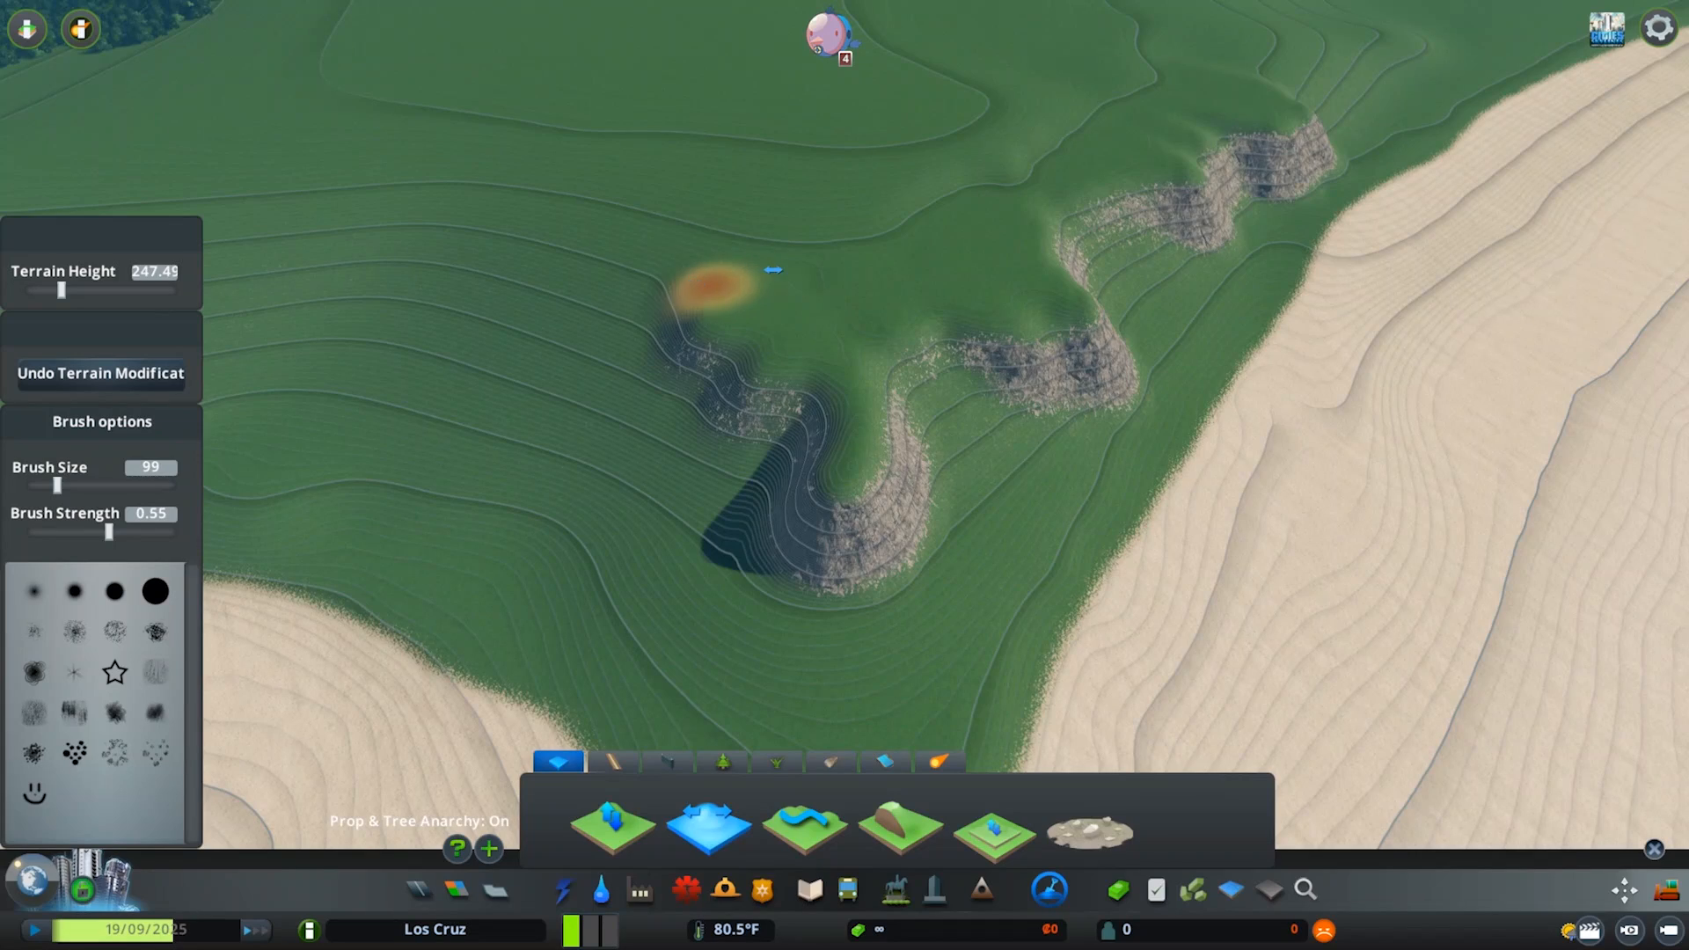
drag(773, 269, 846, 479)
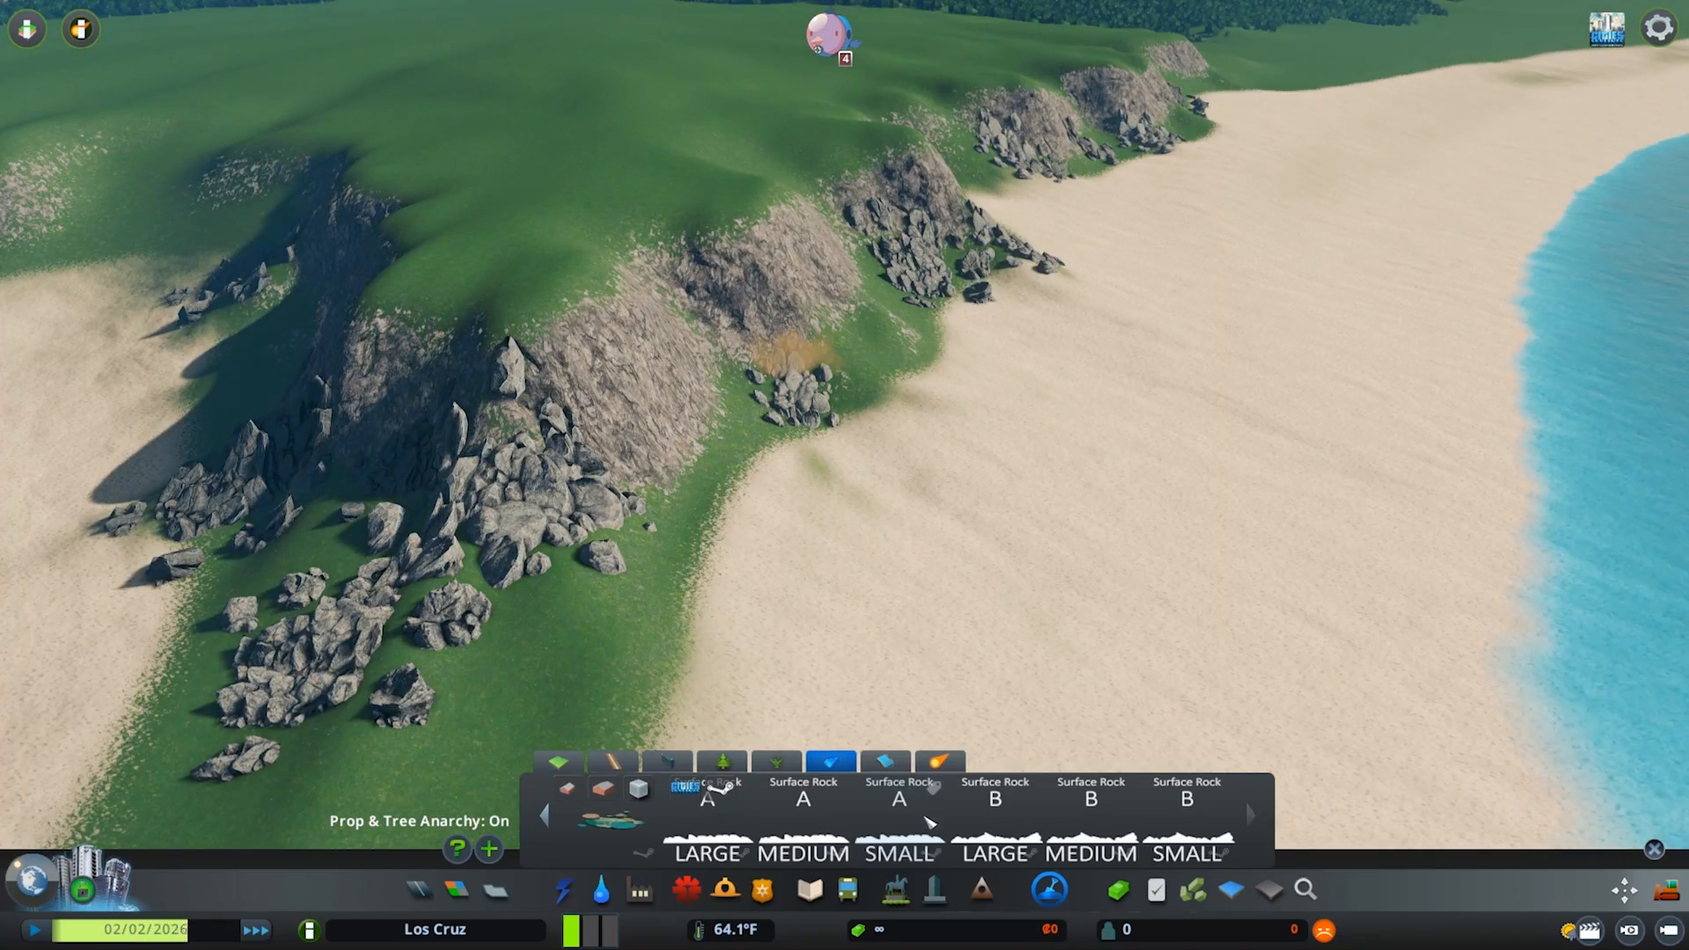
click(802, 485)
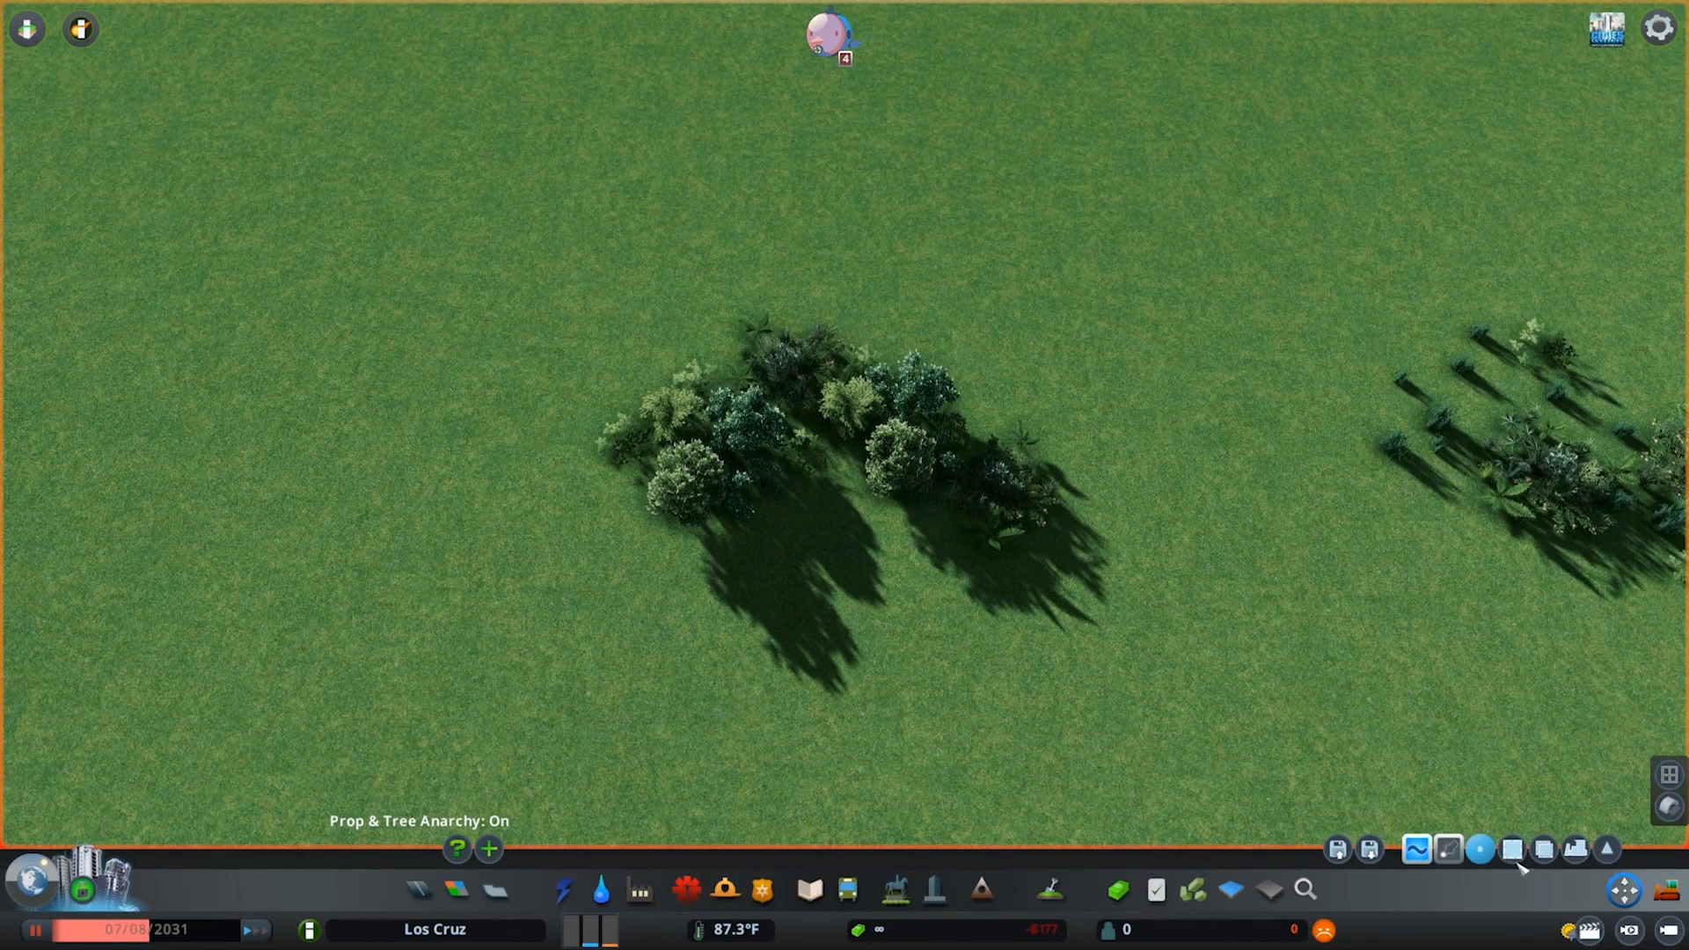
Step: Marquee-select the bush-and-palm clump in Move It, copy it and place a duplicate on the grass
click(1511, 849)
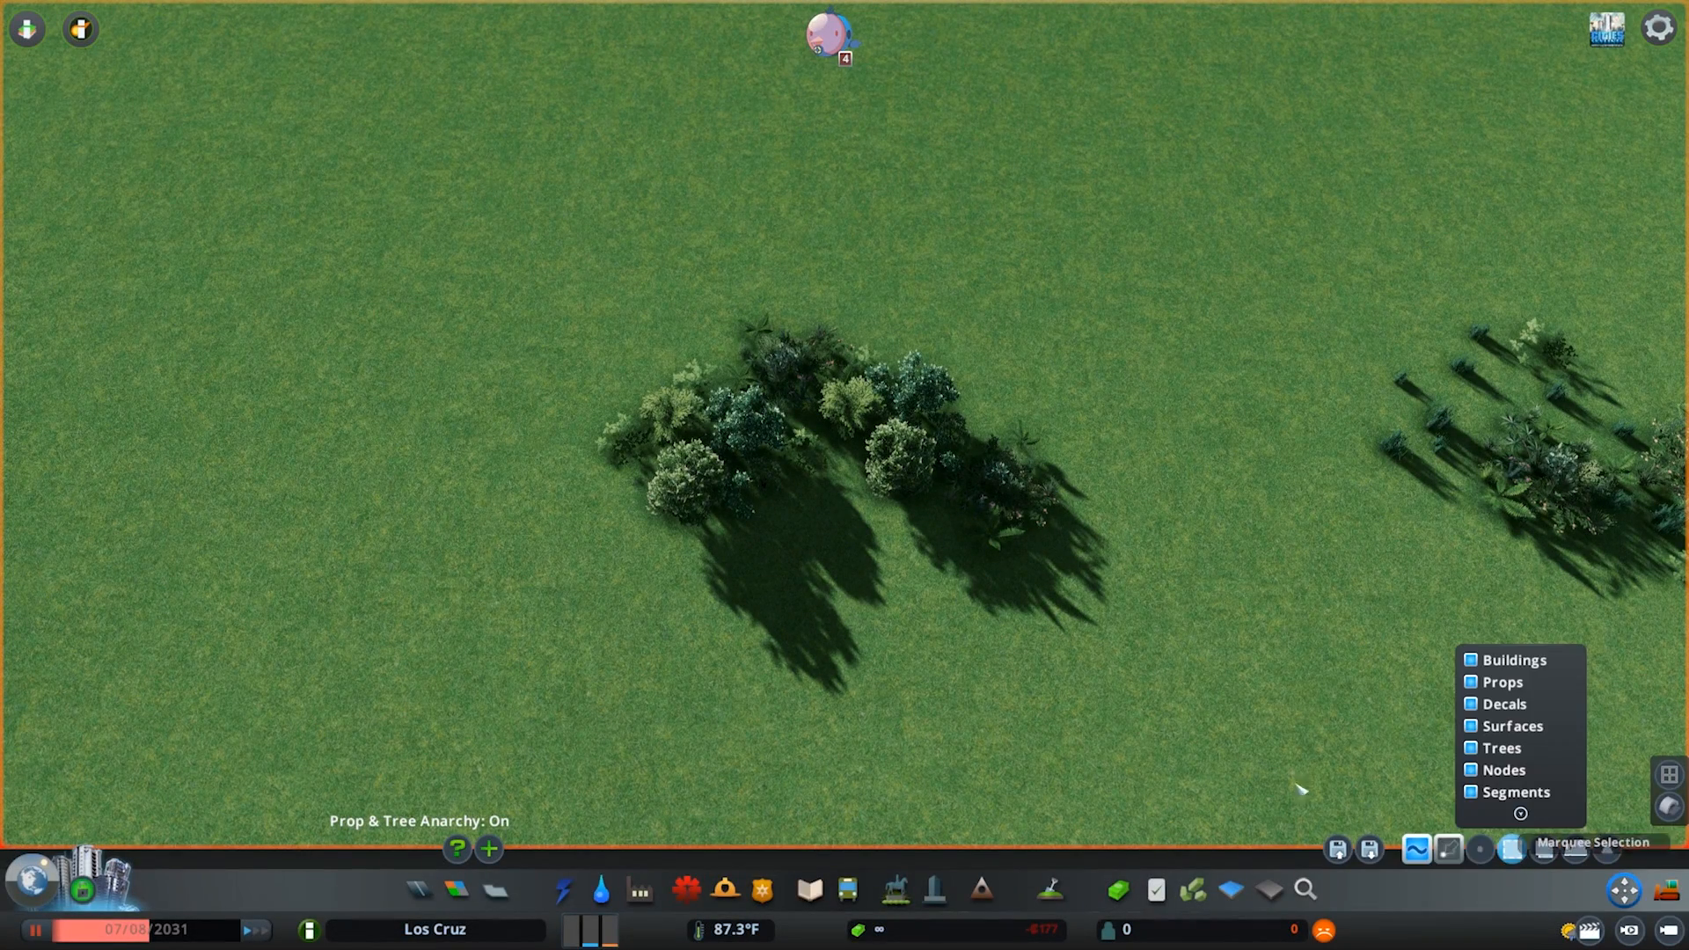
key(ctrl+c)
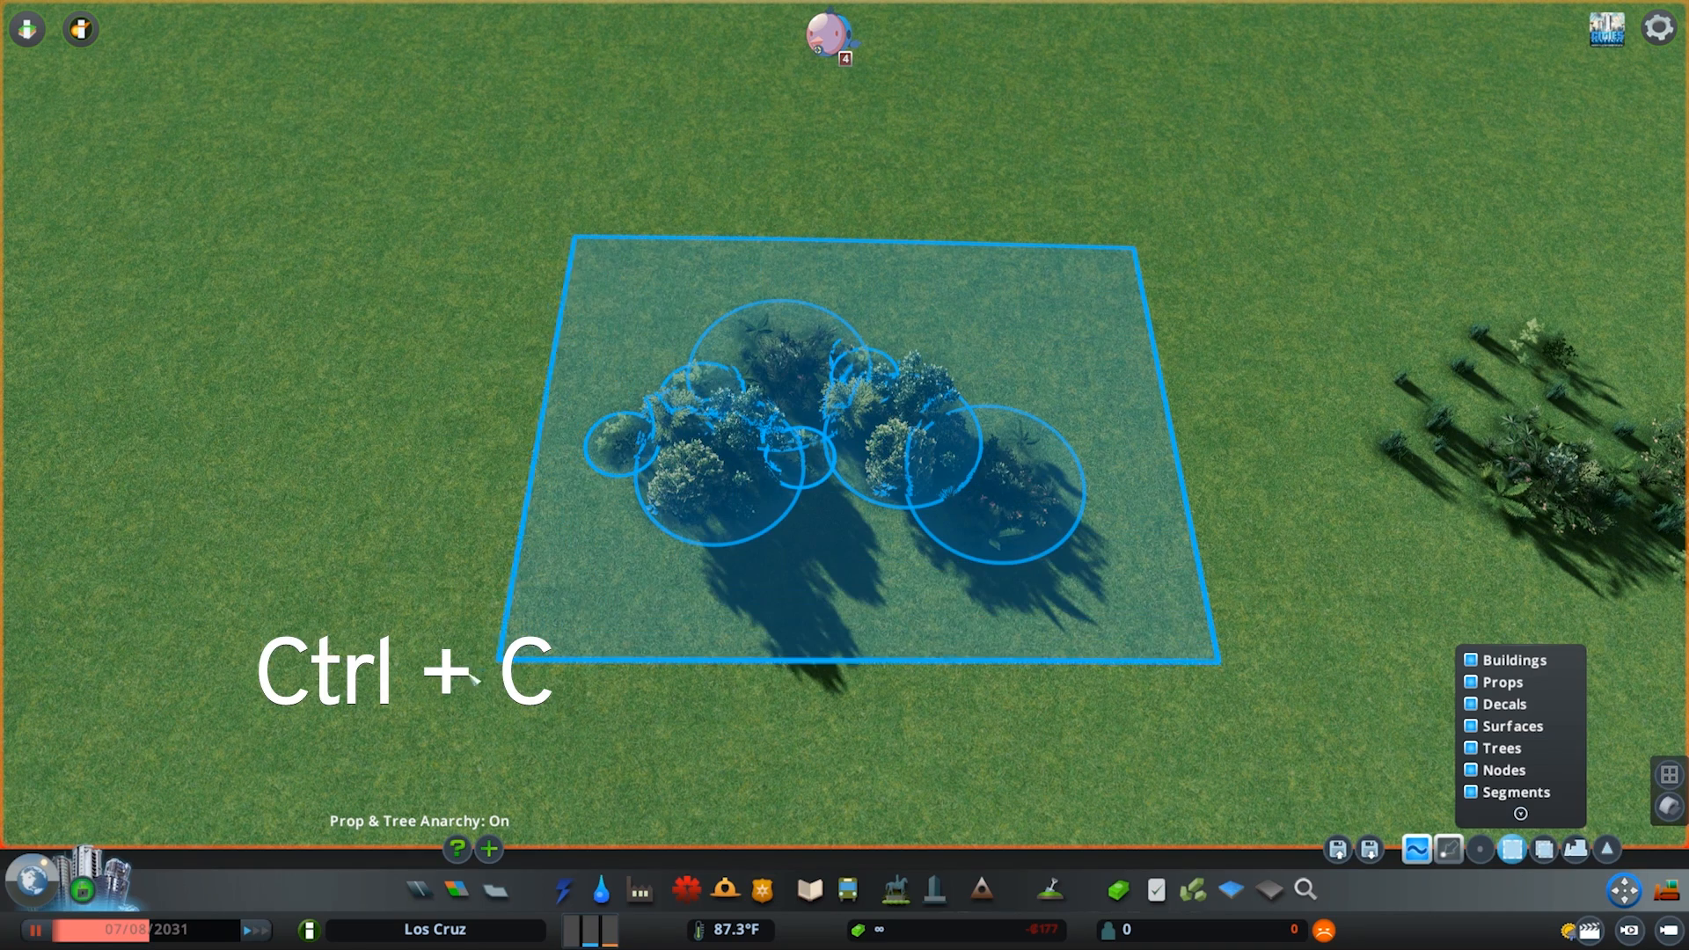
key(ctrl+c)
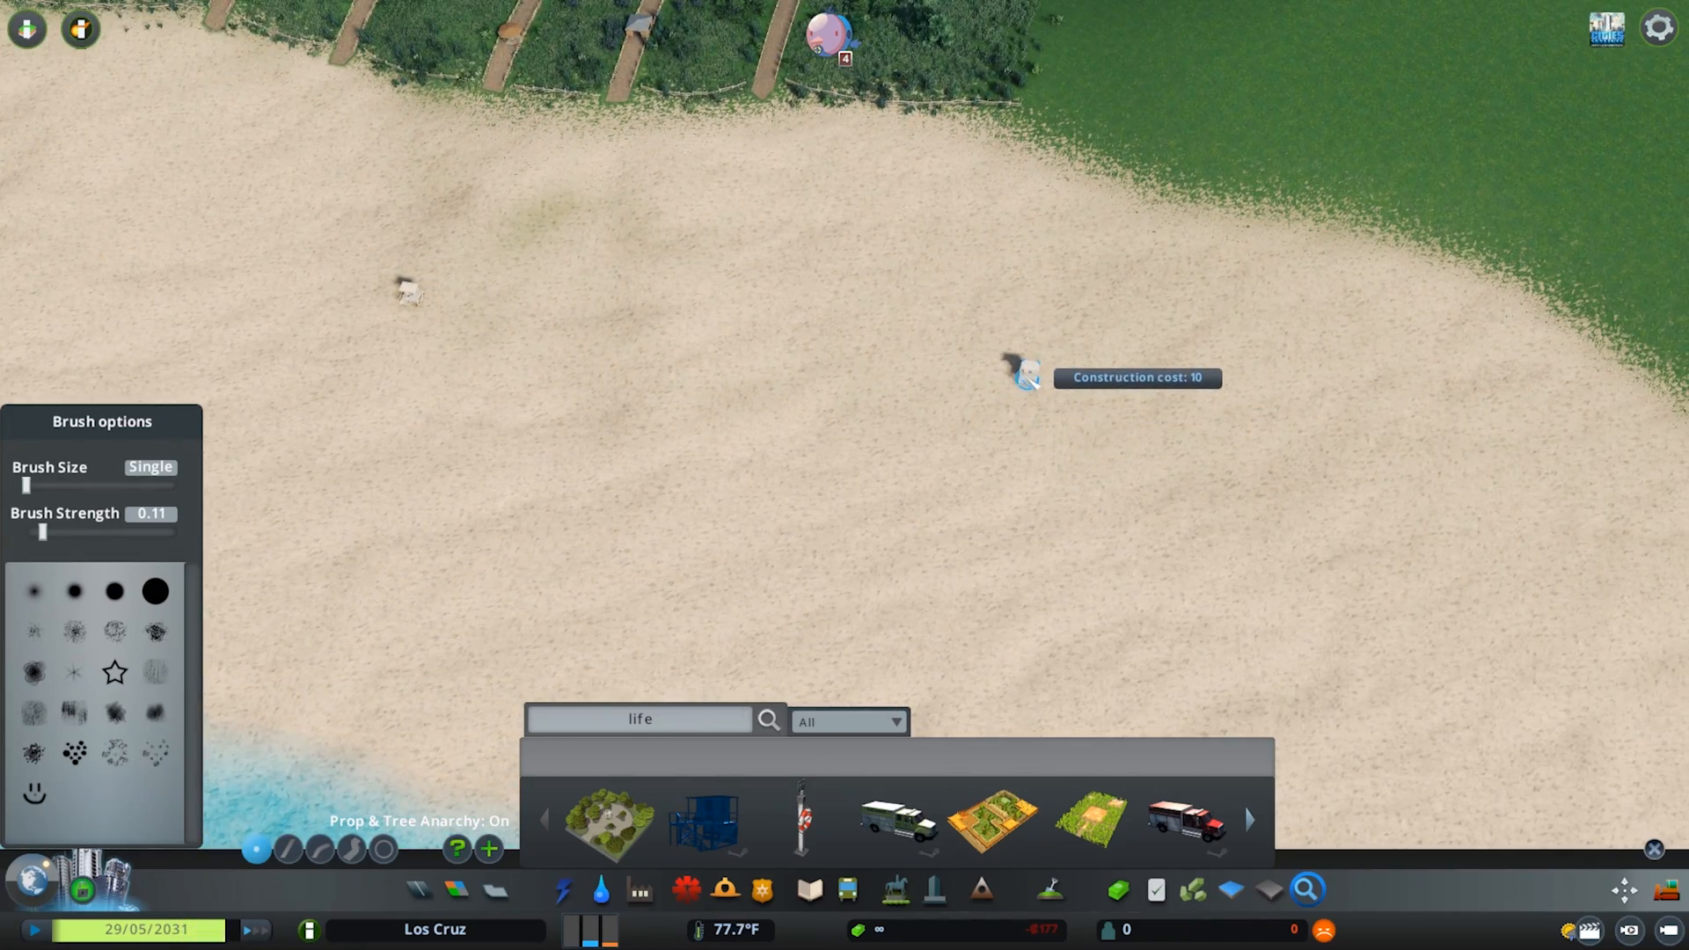
Step: Search Find It for 'beach' to pick props for the open sand
text(beach)
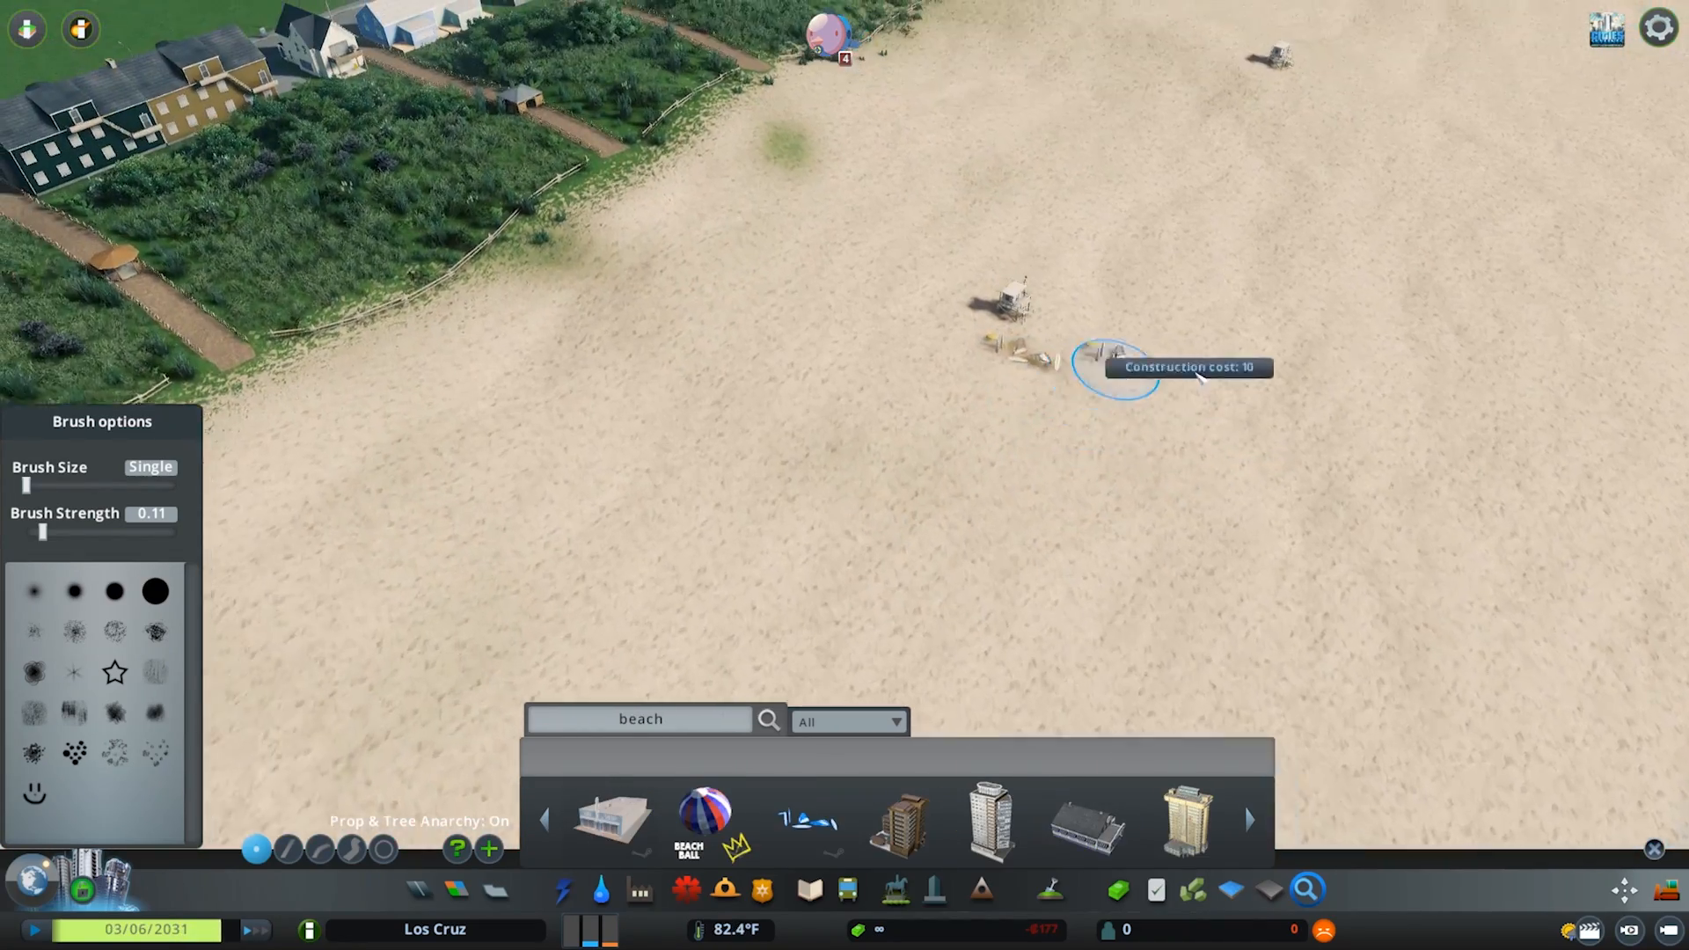